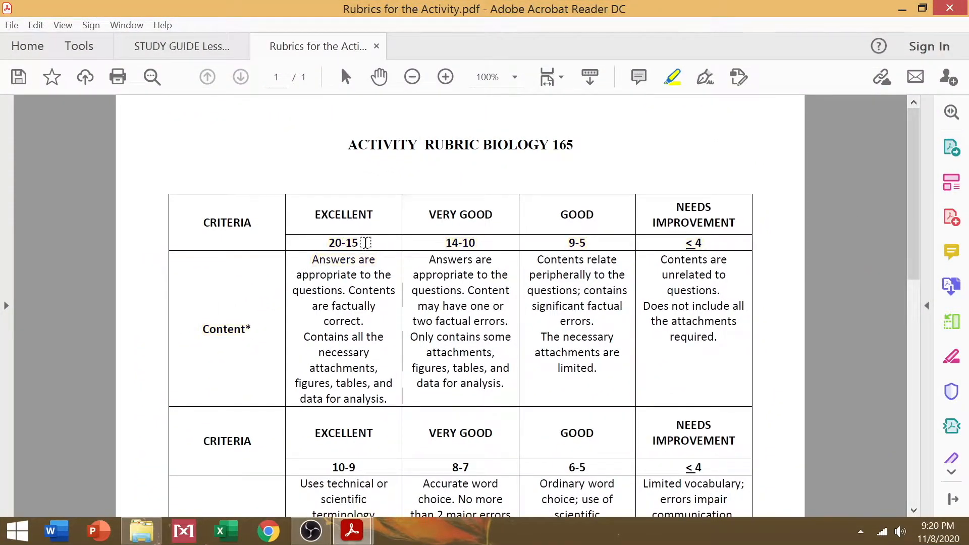
Scroll down through the study guide toward the Lecture 8 'Omics section
{"action": "scroll", "scroll_direction": "down", "scroll_amount": 3}
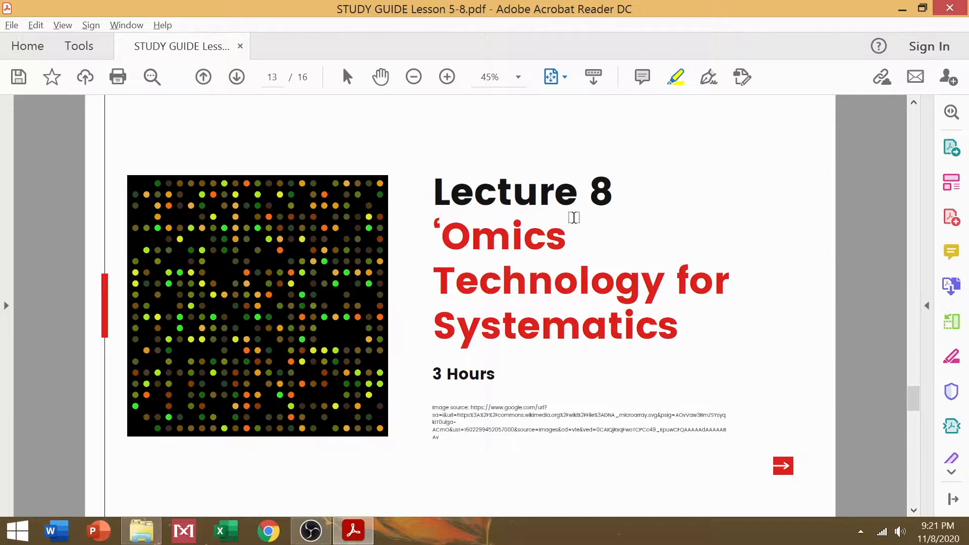
{"action": "mouse_move", "coordinate": [617, 215]}
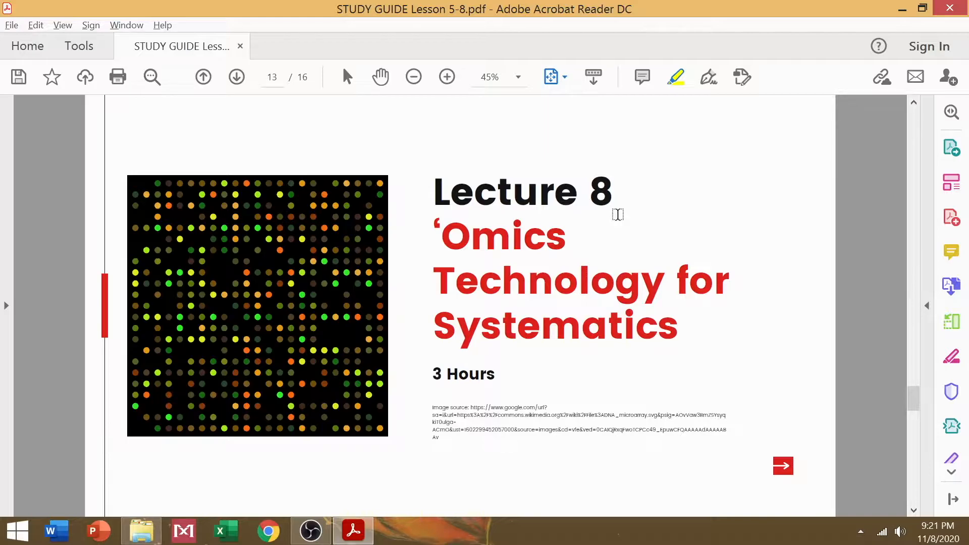
{"action": "mouse_move", "coordinate": [536, 281]}
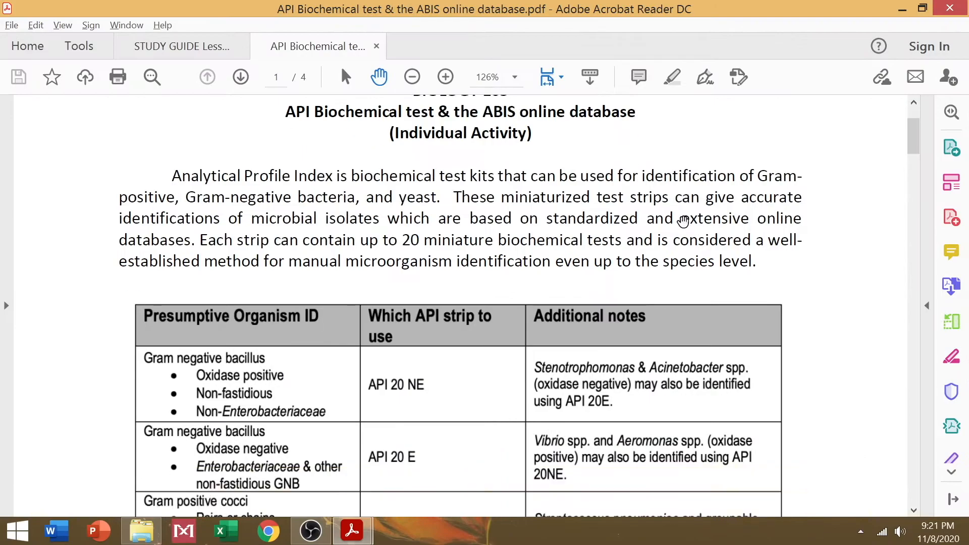
{"action": "left_click", "coordinate": [412, 77]}
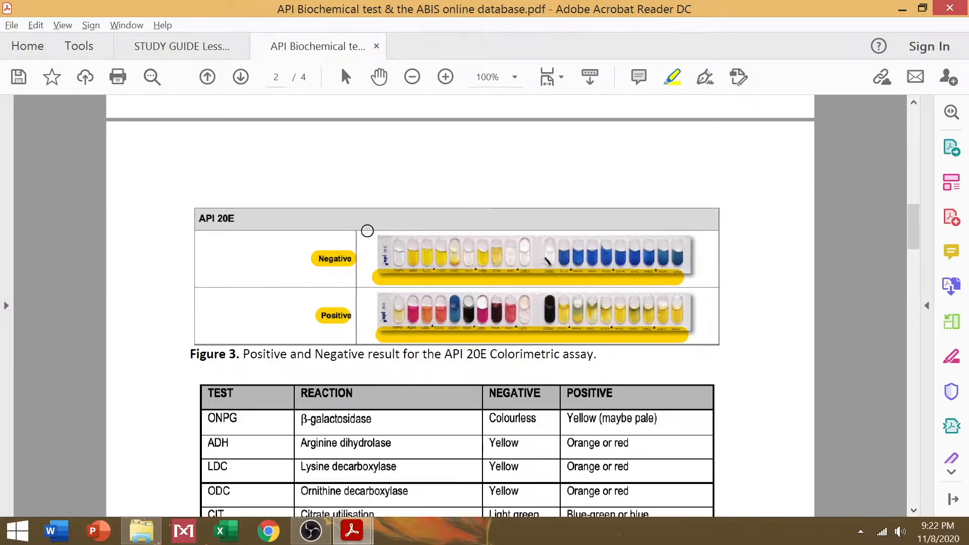
{"action": "mouse_move", "coordinate": [244, 264]}
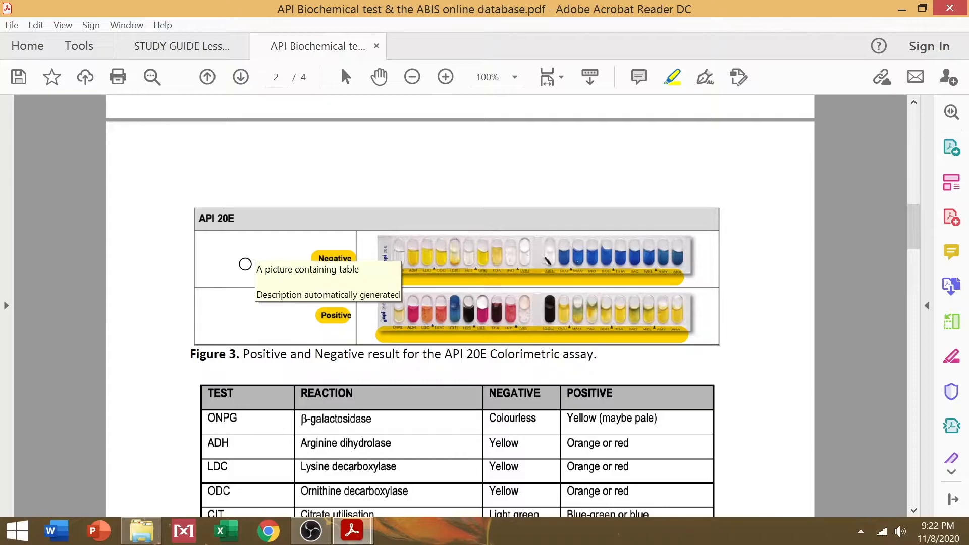
{"action": "mouse_move", "coordinate": [246, 332]}
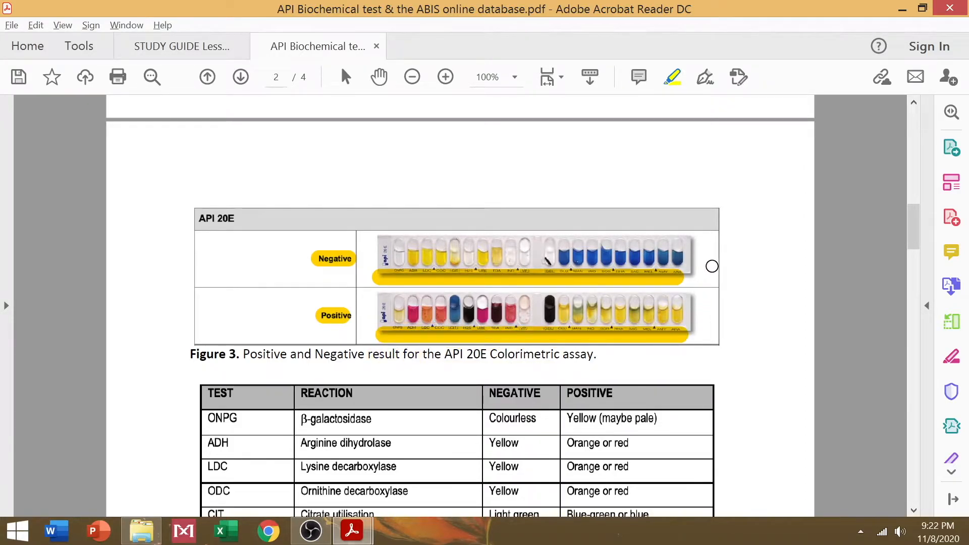
{"action": "mouse_move", "coordinate": [257, 246]}
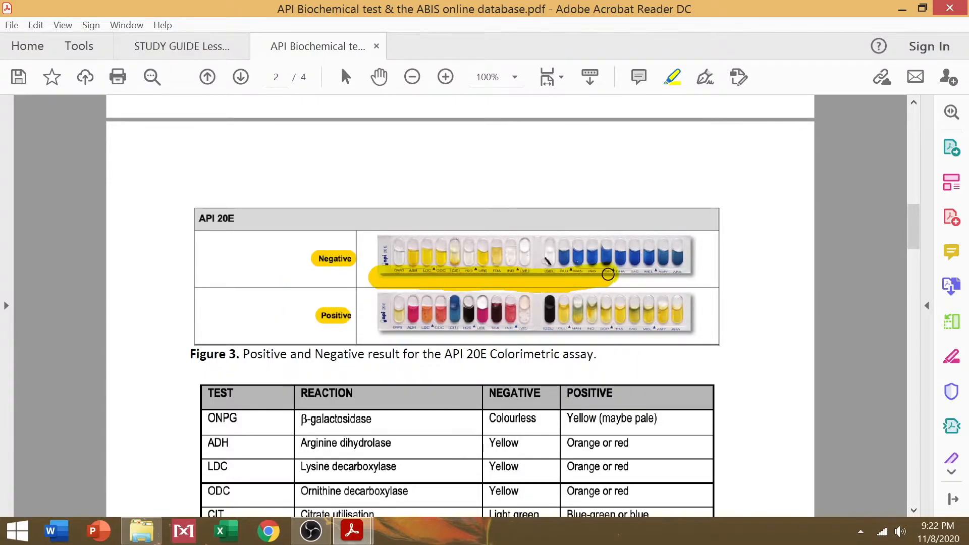
{"action": "double_click", "coordinate": [386, 355]}
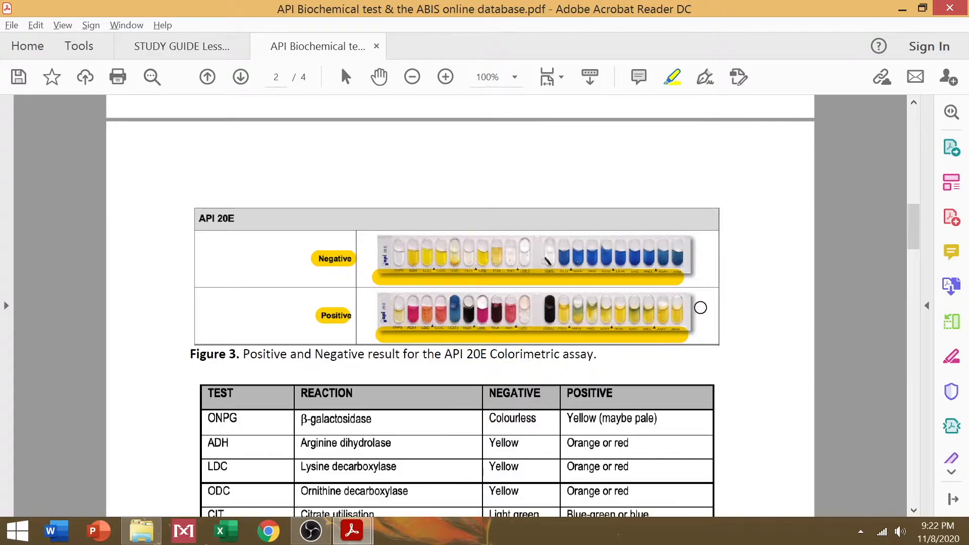
{"action": "mouse_move", "coordinate": [261, 254]}
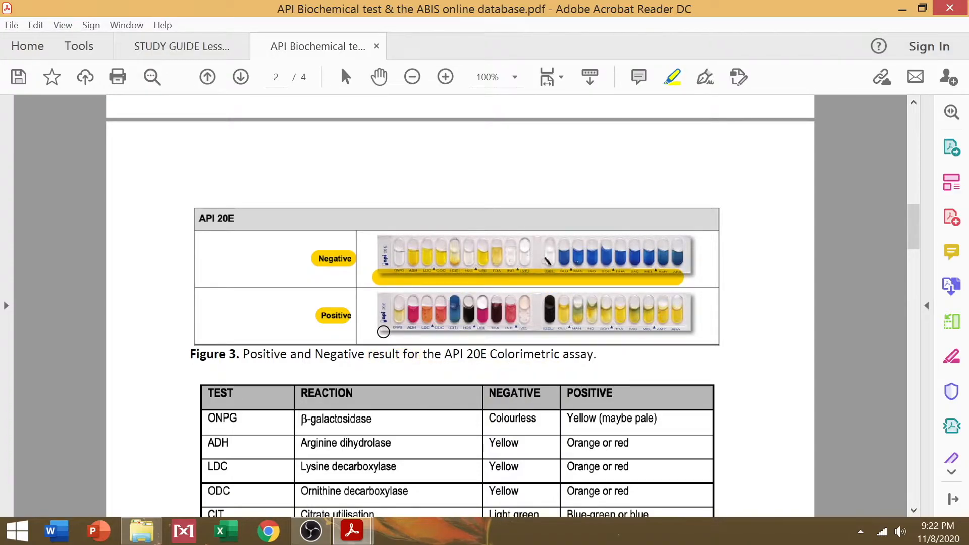
Scroll down page 3 past the four isolate figures and instruction 2 to steps 4–7
{"action": "scroll", "scroll_direction": "down", "scroll_amount": 3}
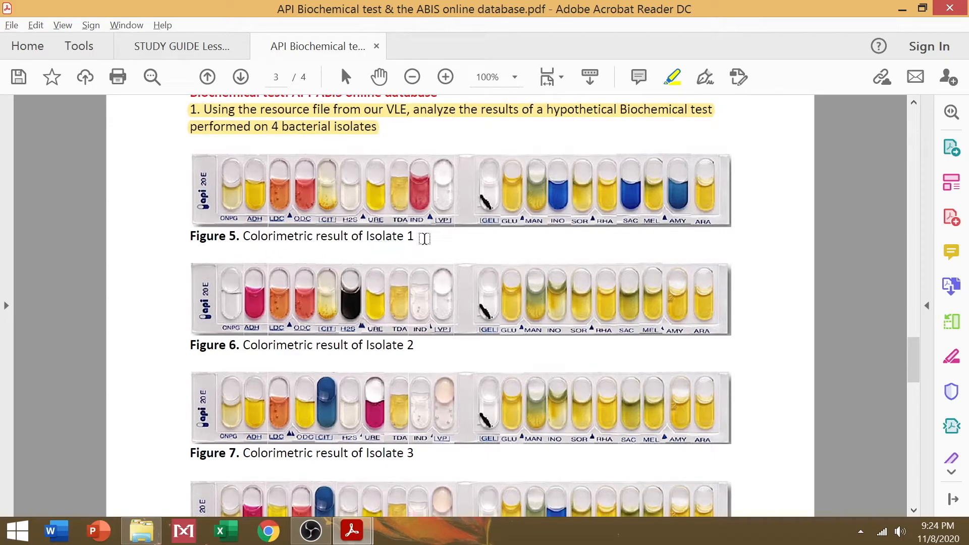
{"action": "scroll", "scroll_direction": "down", "scroll_amount": 3}
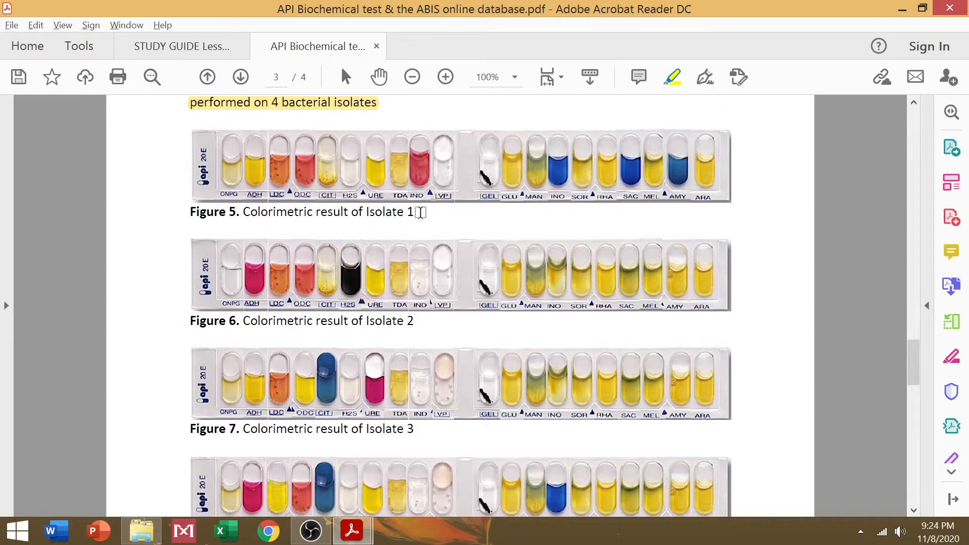
{"action": "mouse_move", "coordinate": [197, 204]}
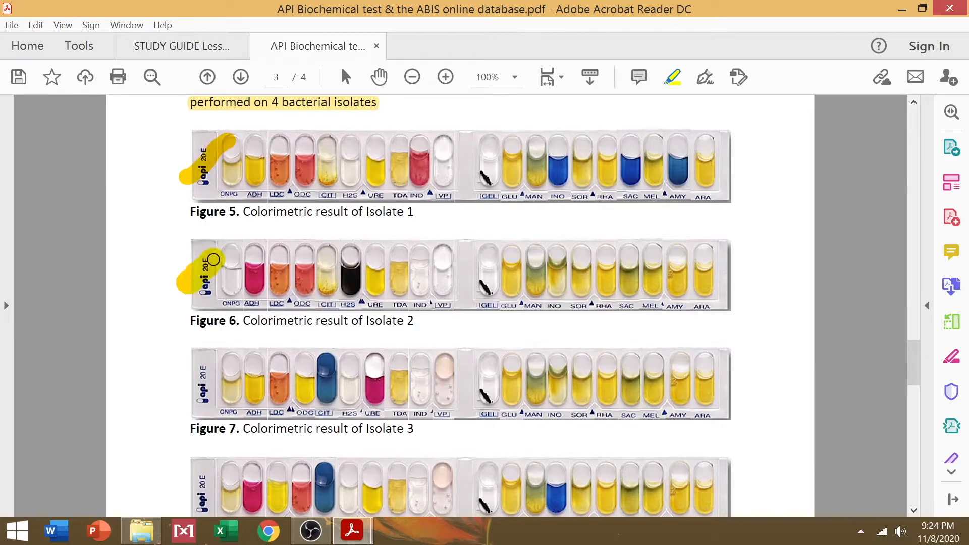
{"action": "scroll", "scroll_direction": "down", "scroll_amount": 3}
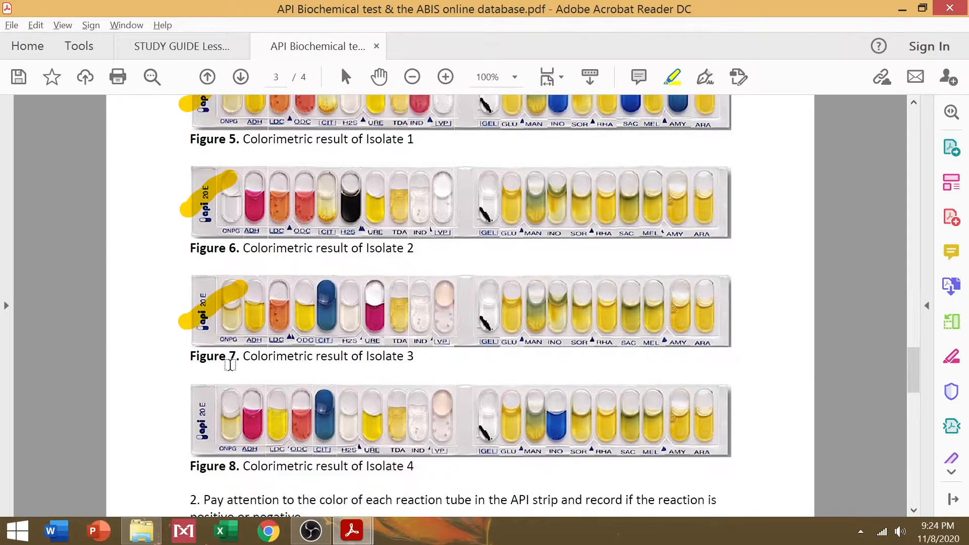
{"action": "scroll", "scroll_direction": "down", "scroll_amount": 3}
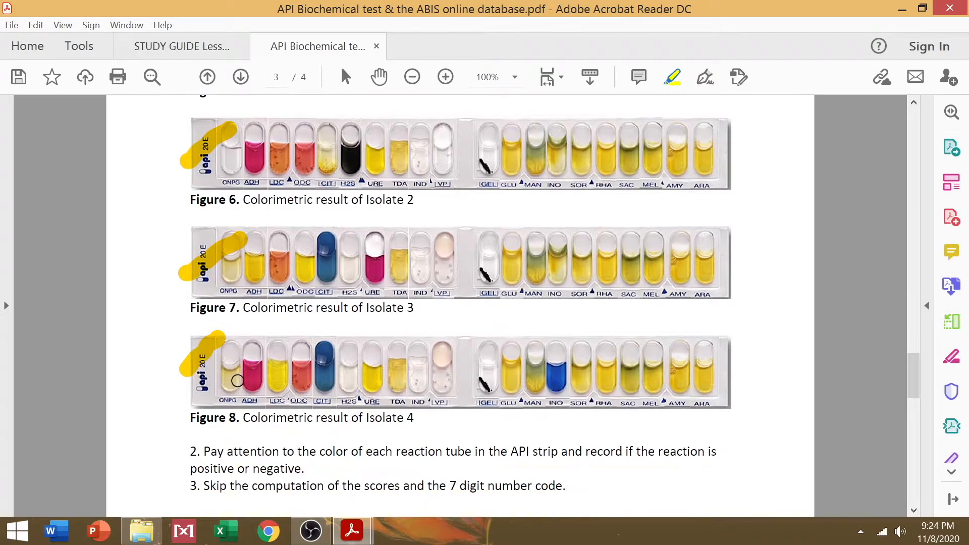
{"action": "scroll", "scroll_direction": "down", "scroll_amount": 3}
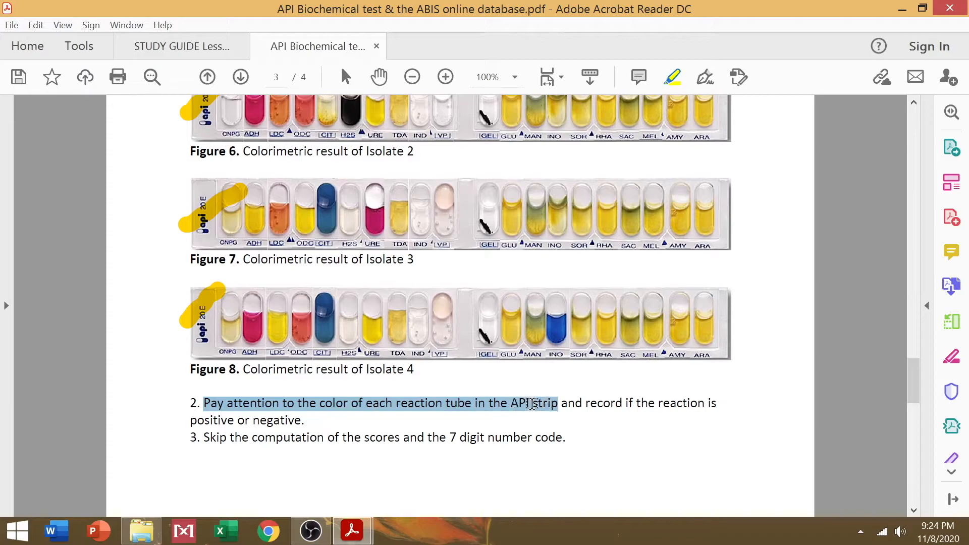
{"action": "mouse_move", "coordinate": [271, 428]}
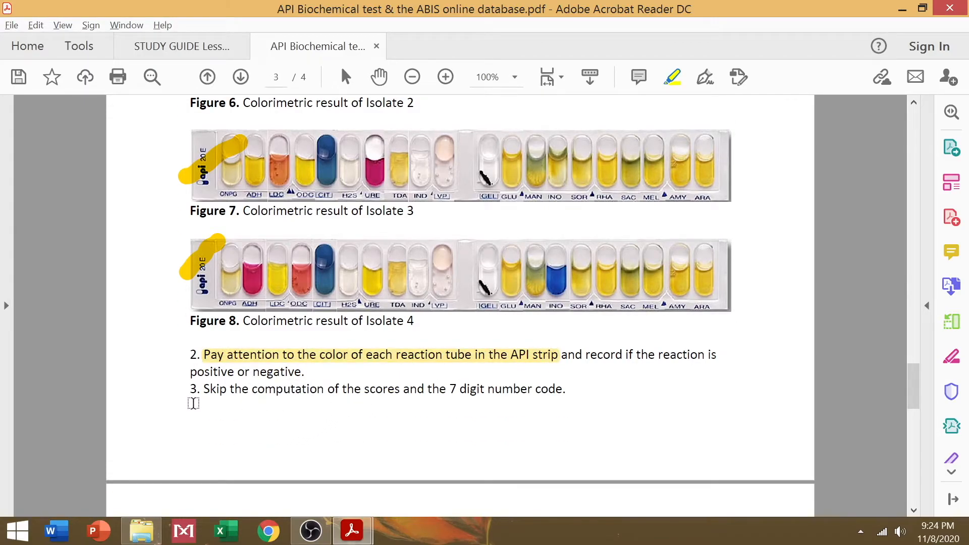
{"action": "scroll", "scroll_direction": "down", "scroll_amount": 3}
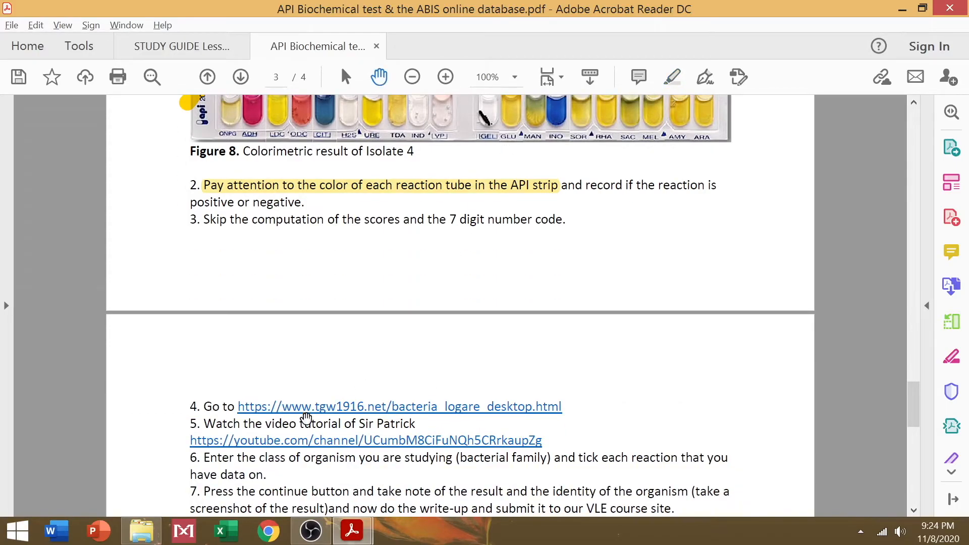
Follow the tgw1916.net ABIS online link from step 4 and allow the connection
{"action": "left_click", "coordinate": [399, 406]}
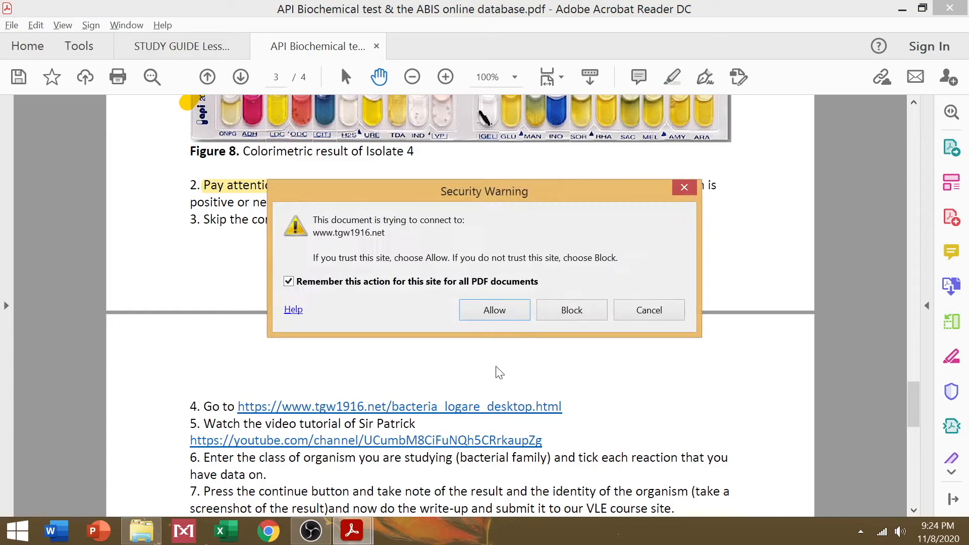
{"action": "left_click", "coordinate": [493, 310]}
{"action": "type", "text": "E"}
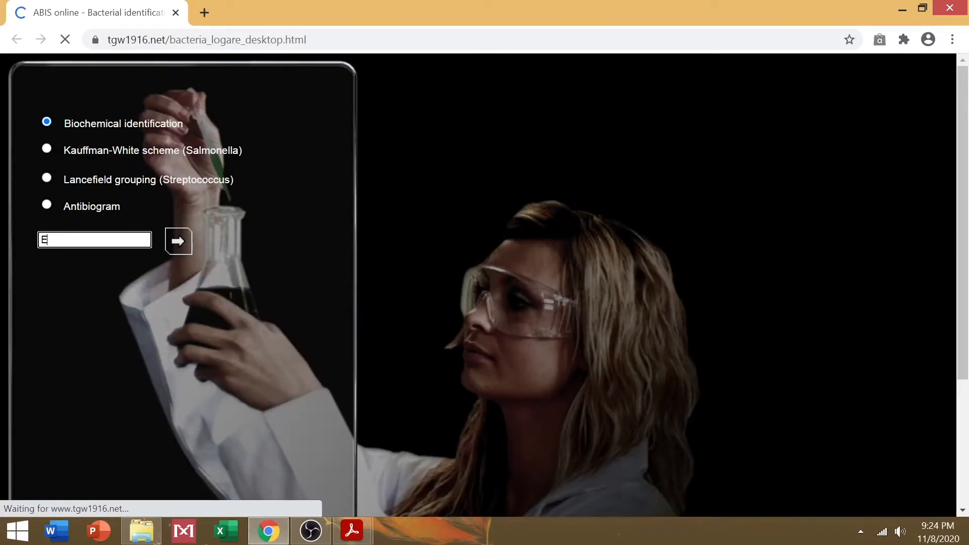
Enter 'Eriochrome' and proceed into Biochemical identification
{"action": "type", "text": "riochro"}
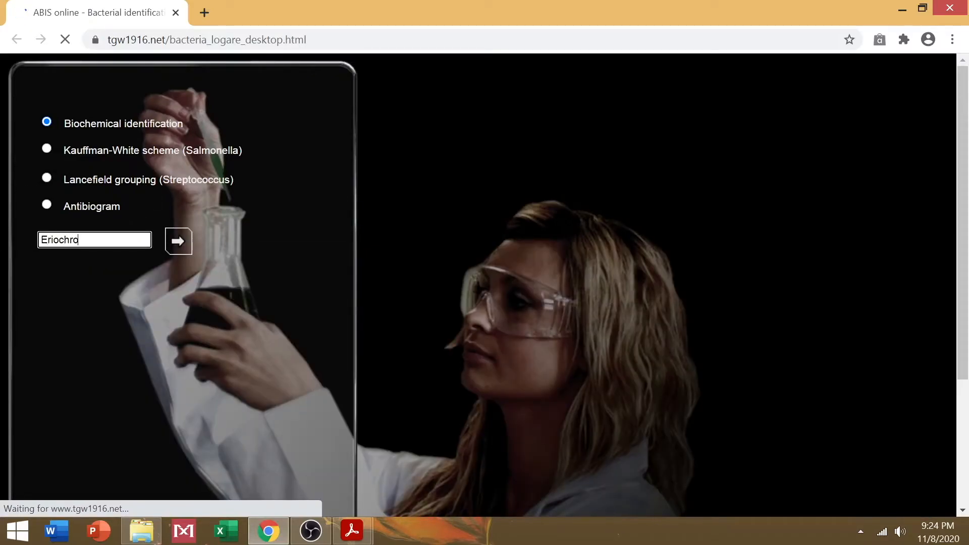
{"action": "type", "text": "me"}
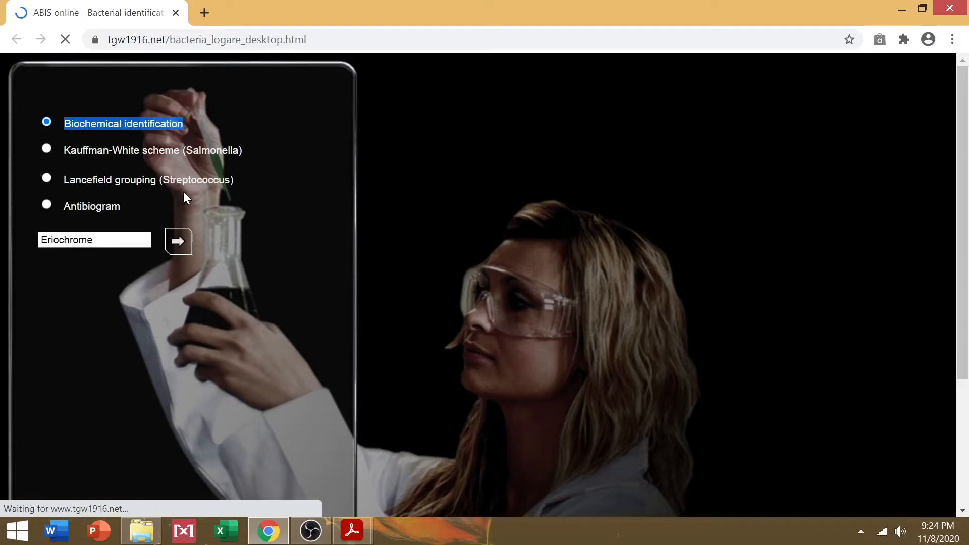
{"action": "left_click", "coordinate": [178, 240]}
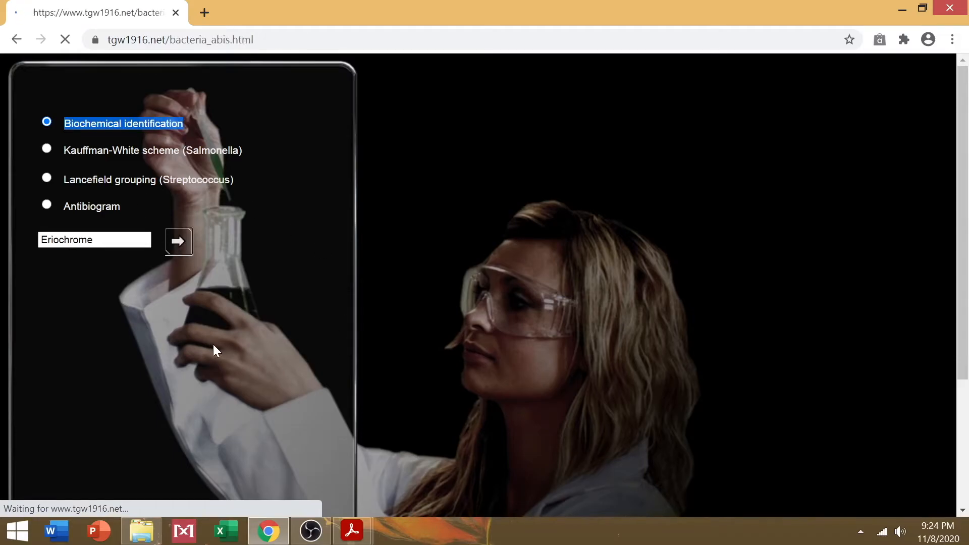
{"action": "left_click", "coordinate": [178, 241]}
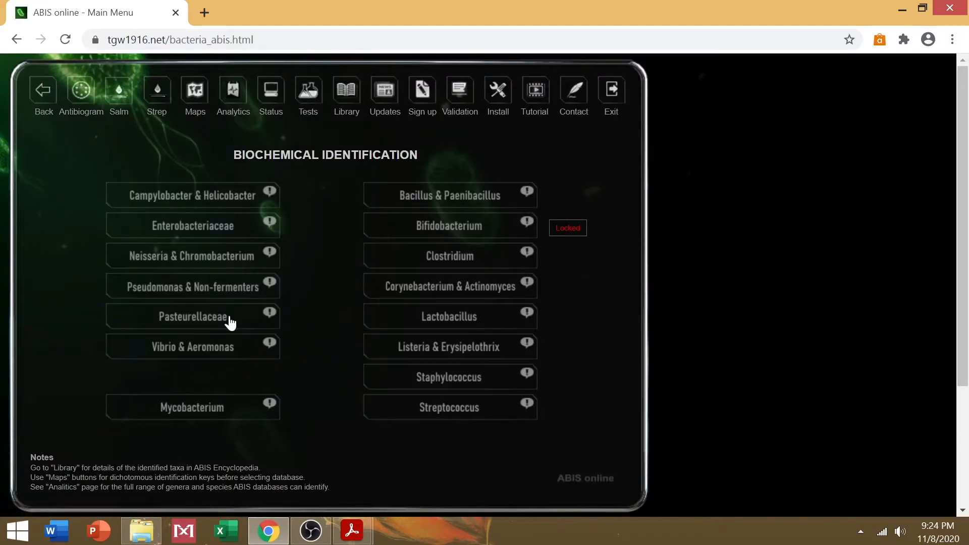
{"action": "mouse_move", "coordinate": [138, 242]}
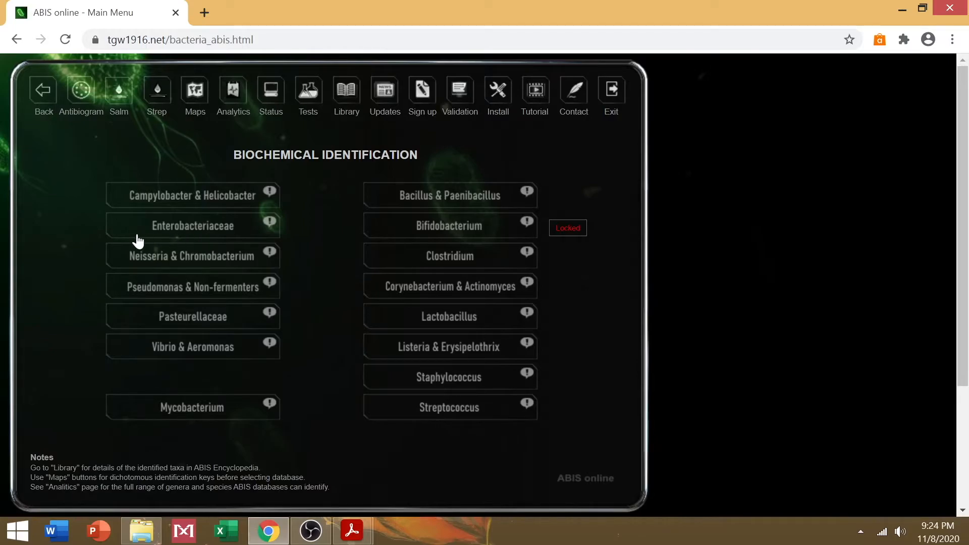
{"action": "mouse_move", "coordinate": [449, 255]}
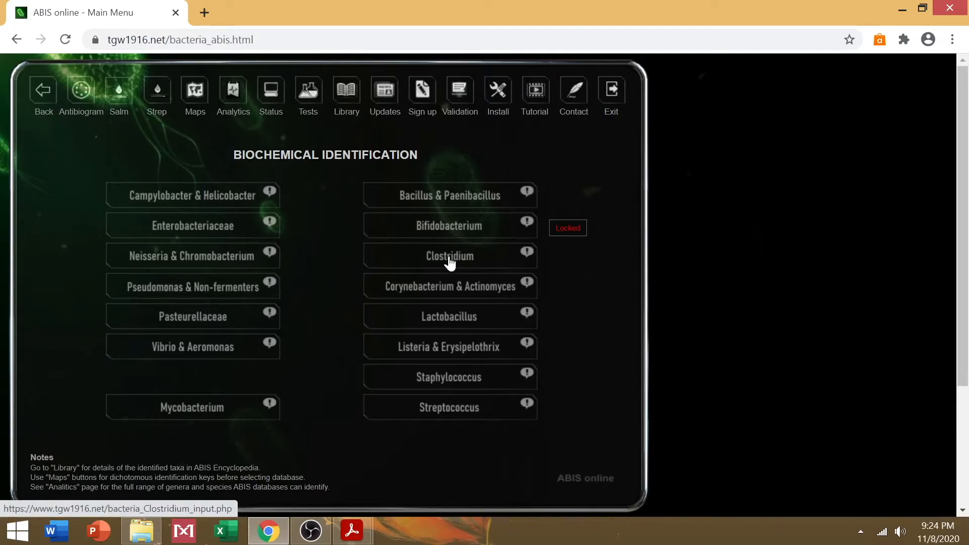
{"action": "mouse_move", "coordinate": [457, 208]}
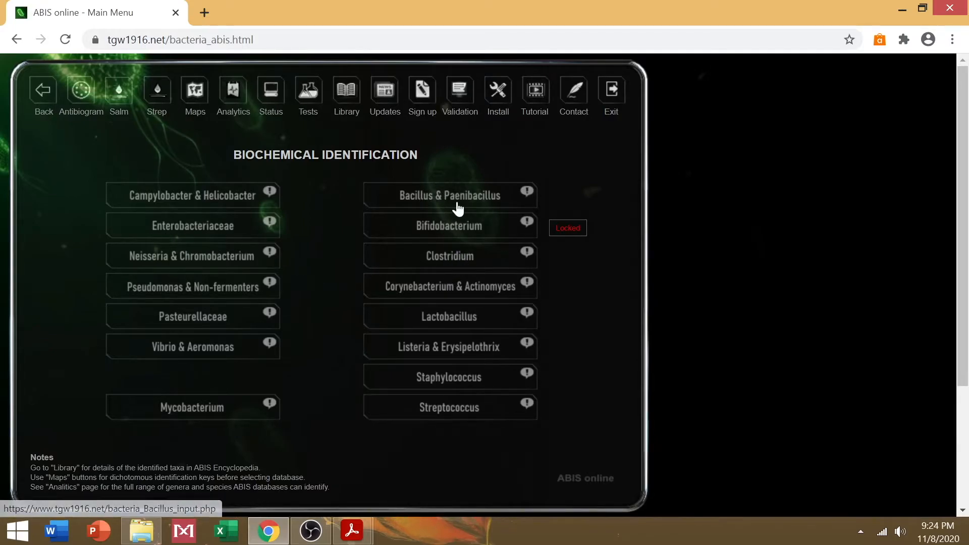
{"action": "mouse_move", "coordinate": [457, 363]}
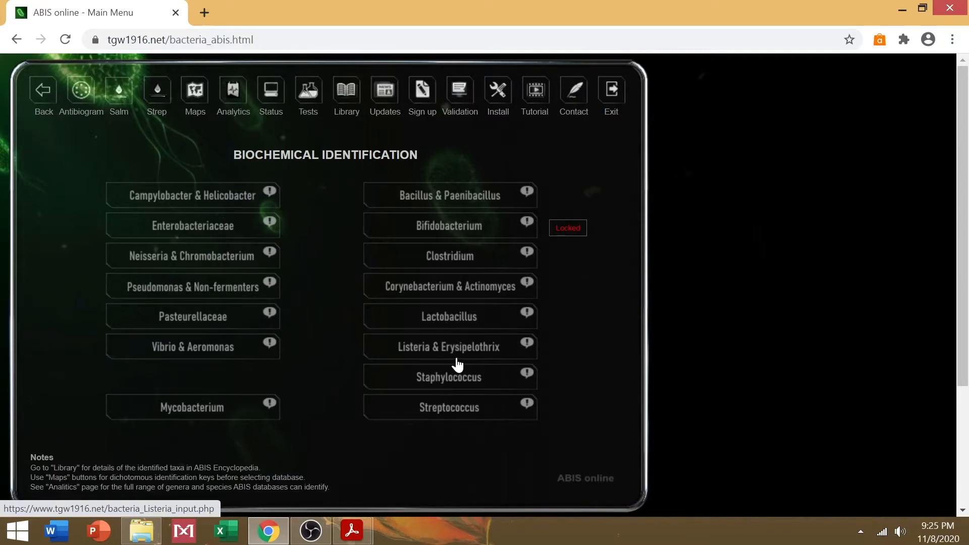
{"action": "mouse_move", "coordinate": [193, 230]}
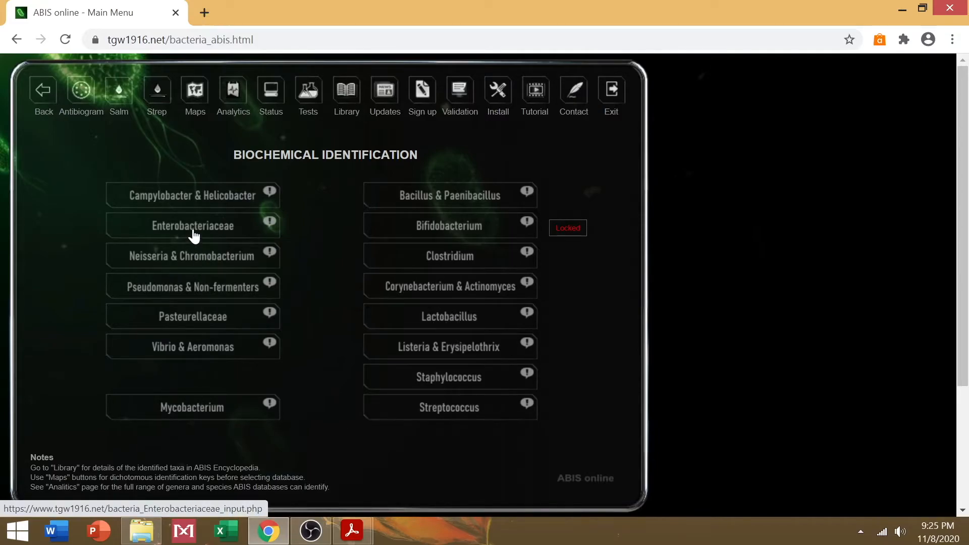
Choose the Enterobacteriaceae database, then bring up Biochem test.pdf showing the API 20E strip
{"action": "left_click", "coordinate": [192, 225]}
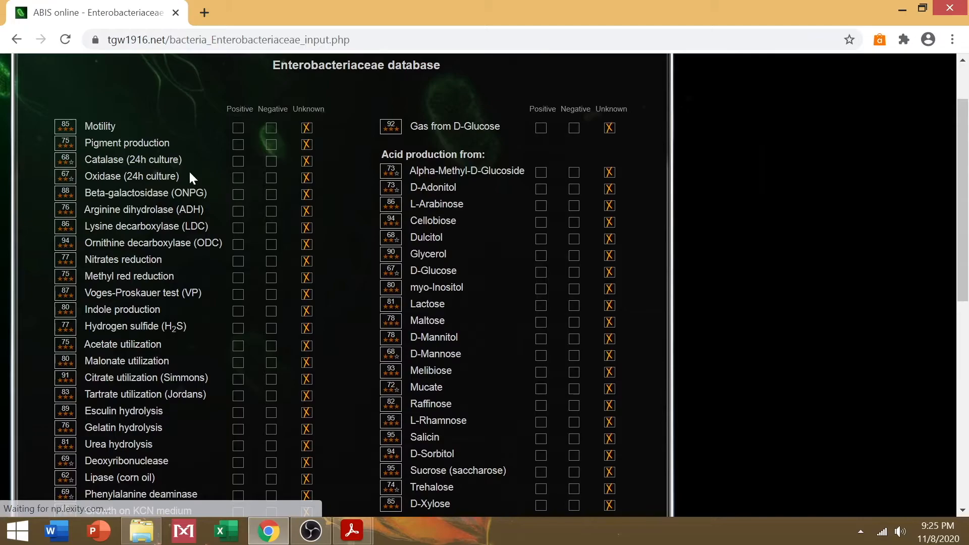
{"action": "left_click", "coordinate": [352, 532]}
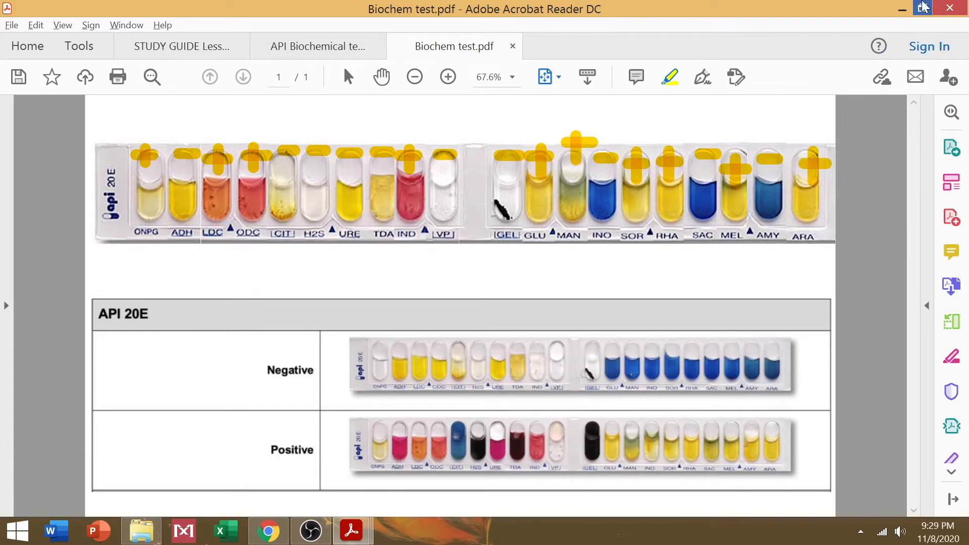
Snap the Enterobacteriaceae test form and the strip photo PDF side by side
{"action": "left_click", "coordinate": [922, 7]}
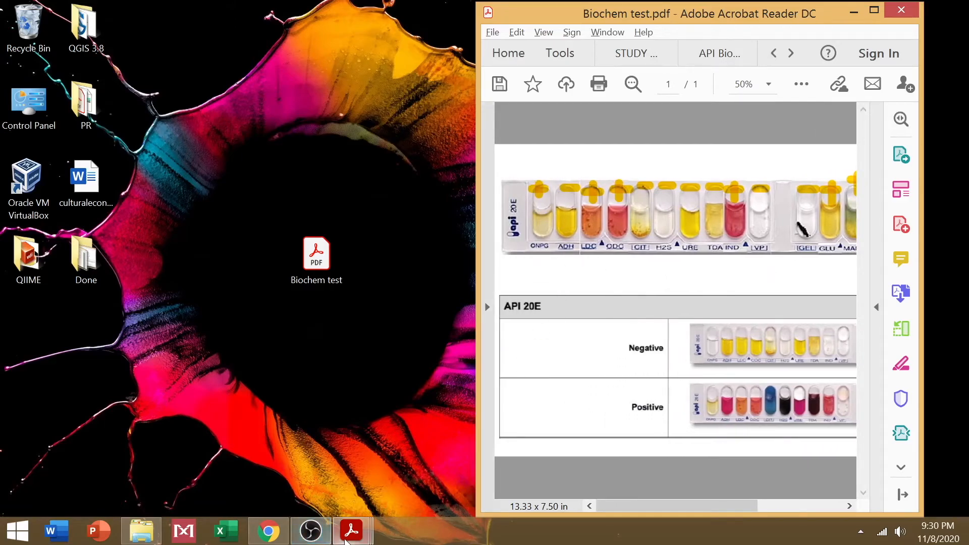
{"action": "left_click", "coordinate": [268, 530]}
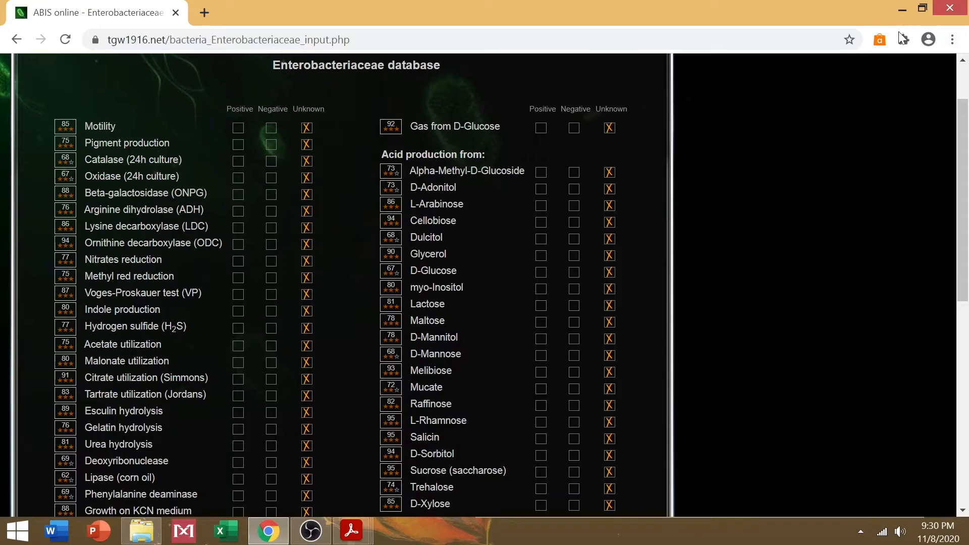
{"action": "mouse_move", "coordinate": [351, 530]}
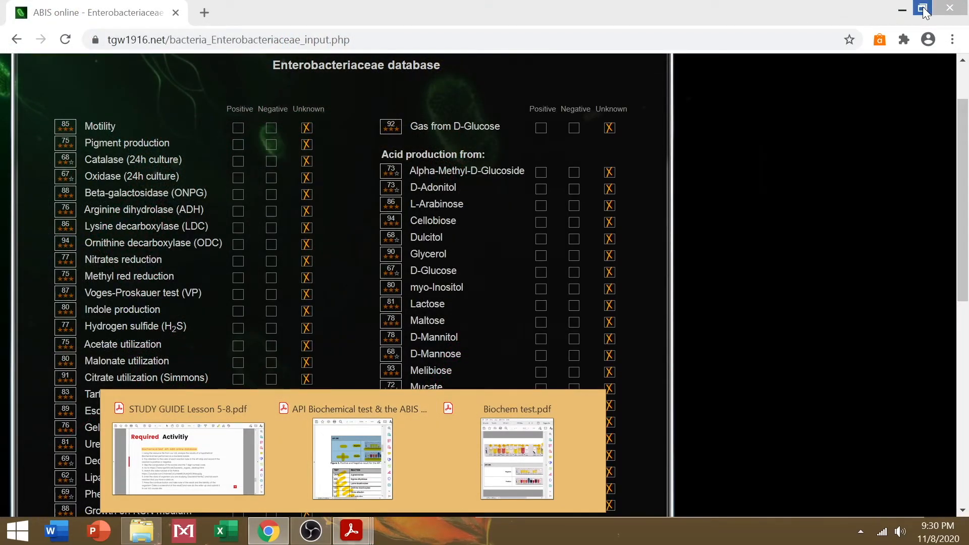
{"action": "left_click", "coordinate": [517, 457]}
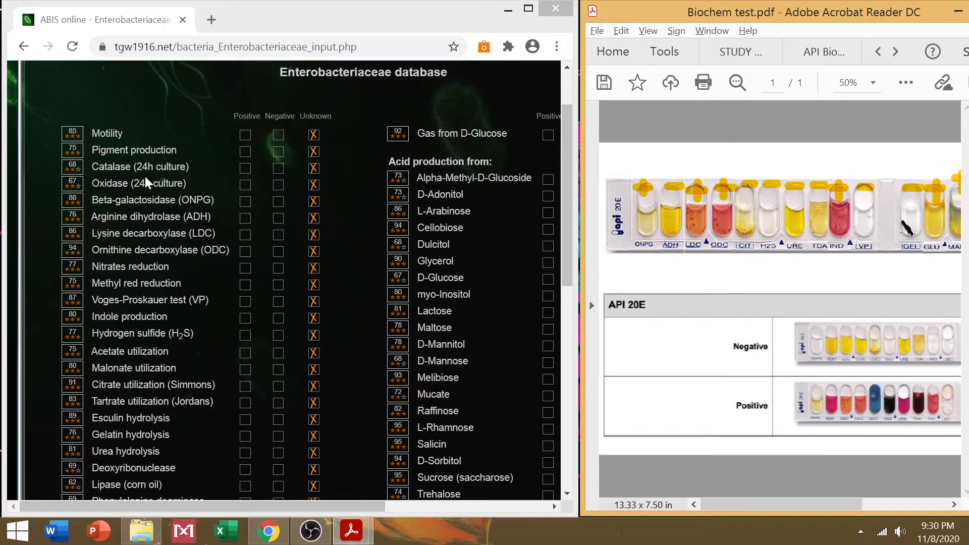
Scroll the form while entering Positive/Negative results for ONPG, LDC, citrate, glucose and the rest
{"action": "scroll", "scroll_direction": "down", "scroll_amount": 3}
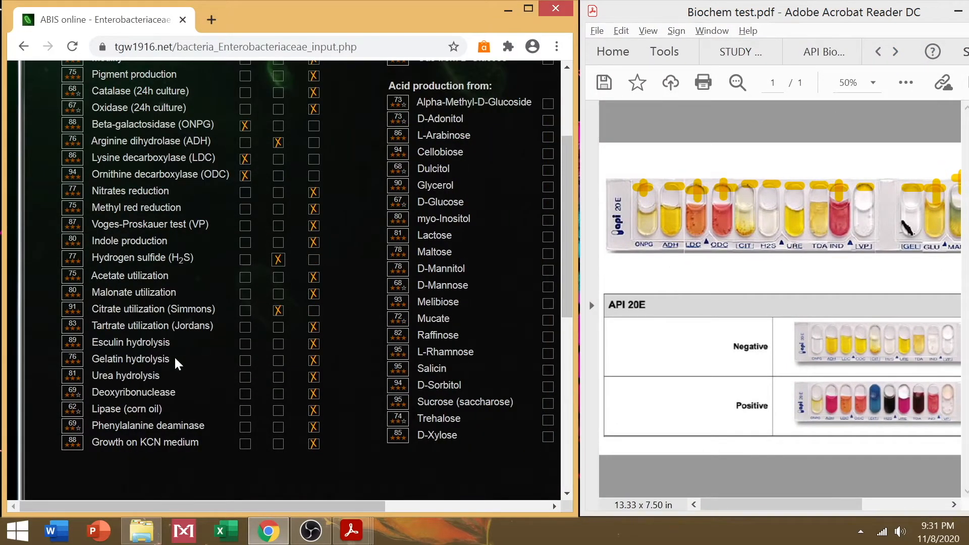
{"action": "scroll", "scroll_direction": "up", "scroll_amount": 3}
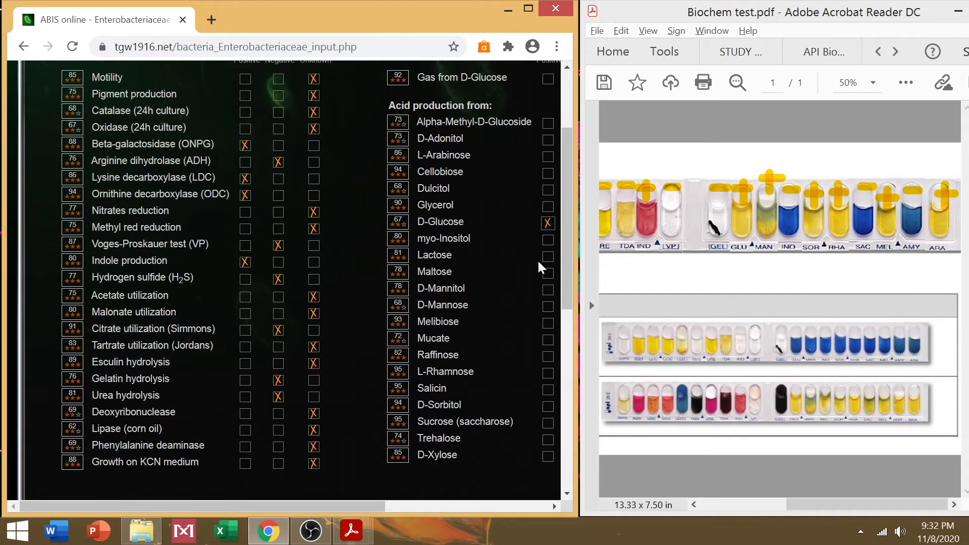
{"action": "scroll", "scroll_direction": "right", "scroll_amount": 3}
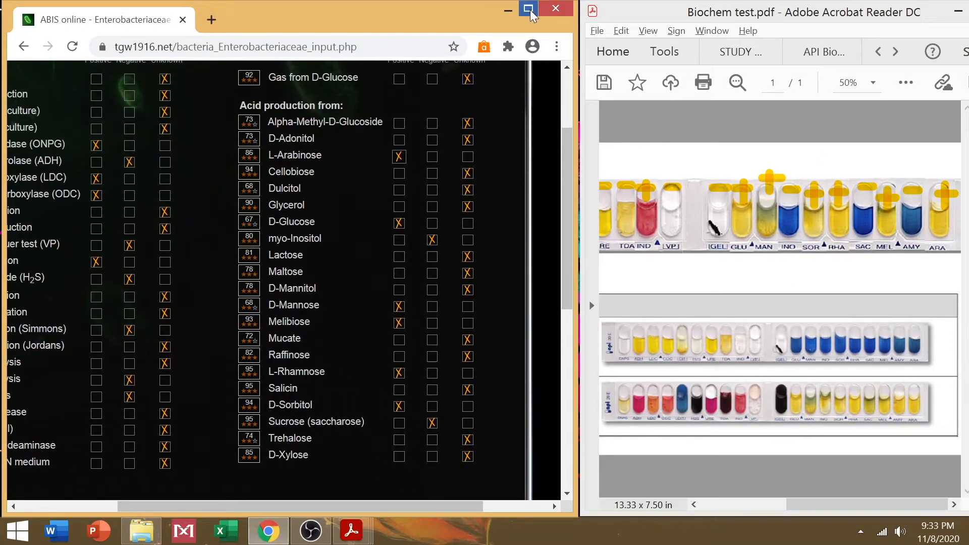
Maximize Chrome and submit the reactions via Continue to get results ranking Escherichia coli at 98%
{"action": "left_click", "coordinate": [528, 10]}
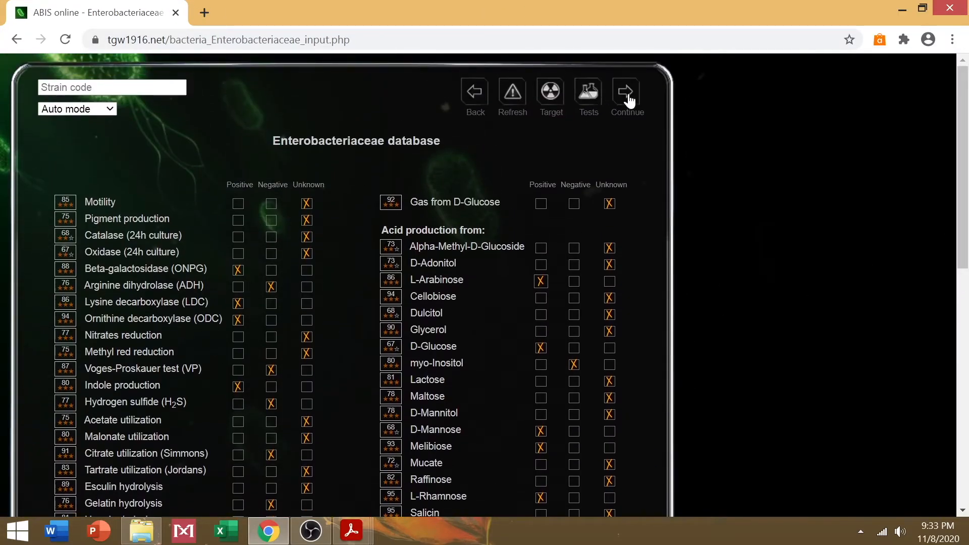
{"action": "left_click", "coordinate": [626, 91]}
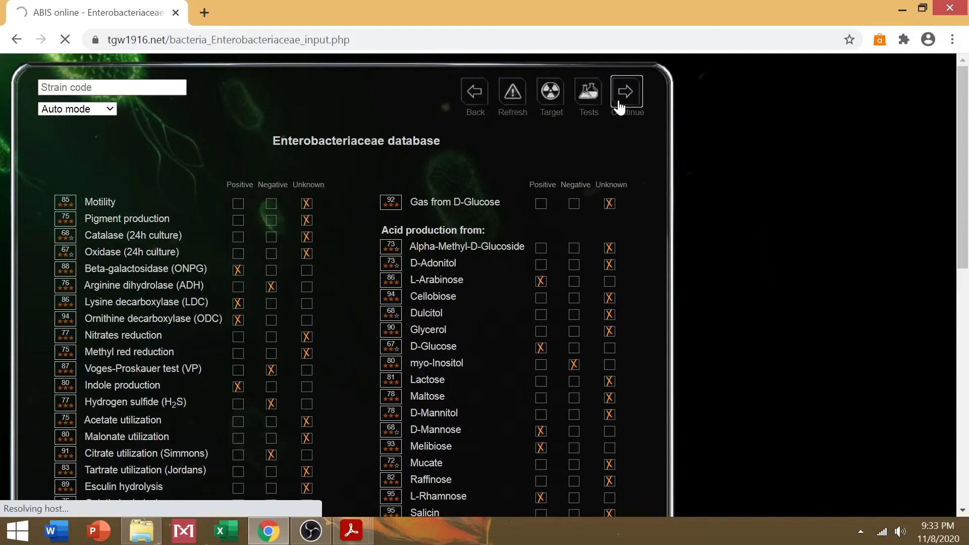
{"action": "left_click", "coordinate": [626, 90]}
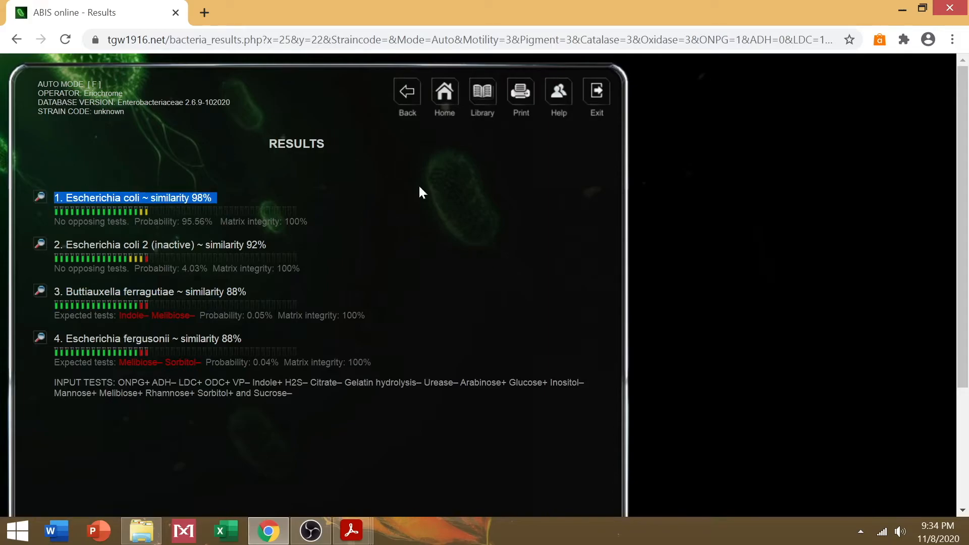
{"action": "mouse_move", "coordinate": [398, 203]}
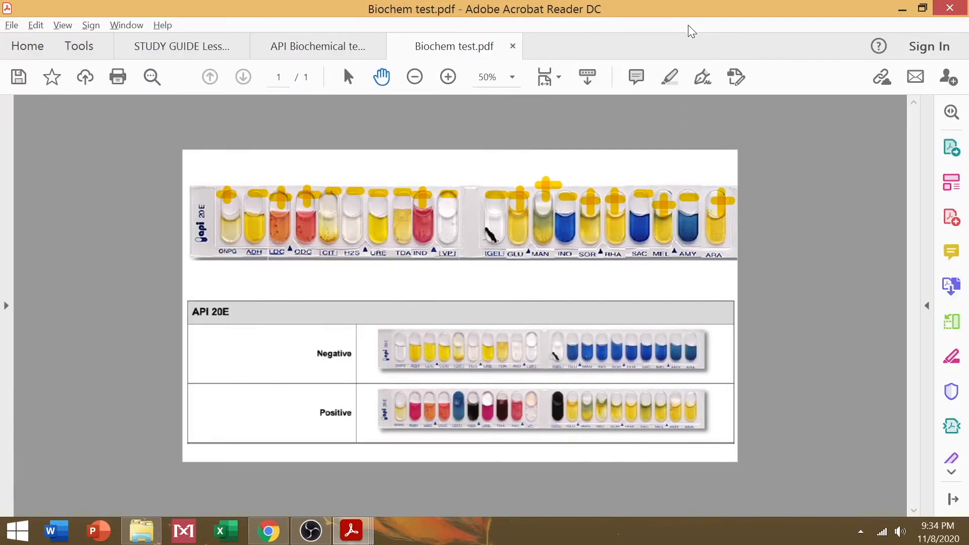
Return to the handout and highlight step 7 and the required paper Output items in yellow
{"action": "left_click", "coordinate": [318, 45]}
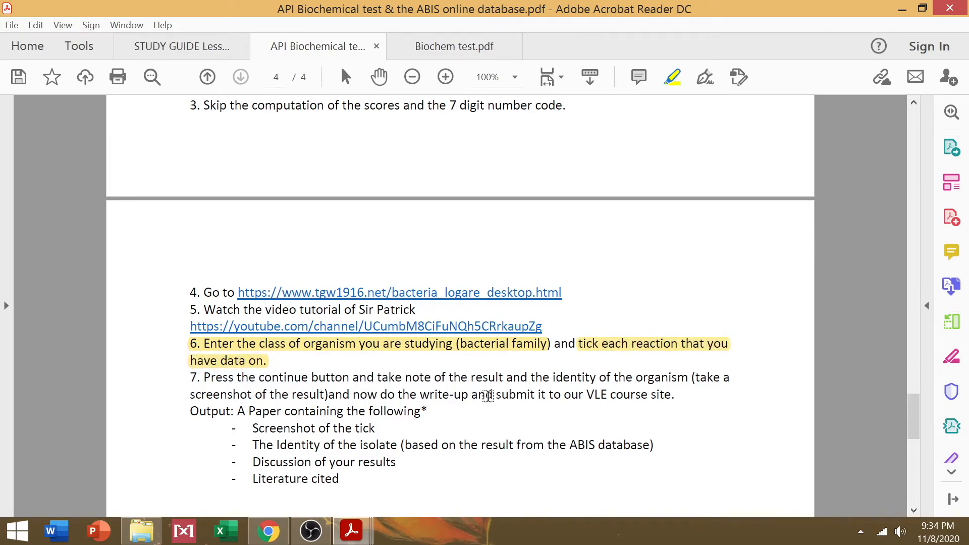
{"action": "mouse_move", "coordinate": [253, 381]}
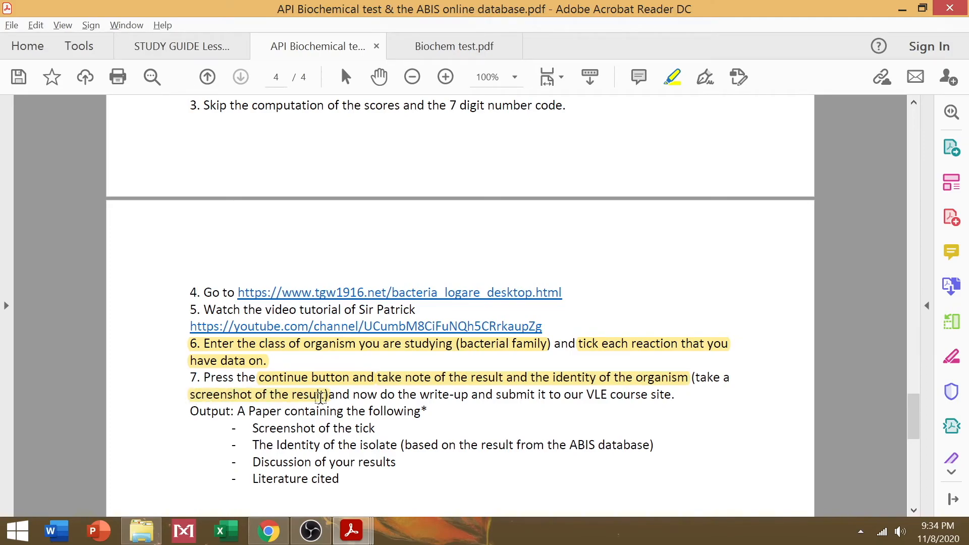
{"action": "mouse_move", "coordinate": [460, 216]}
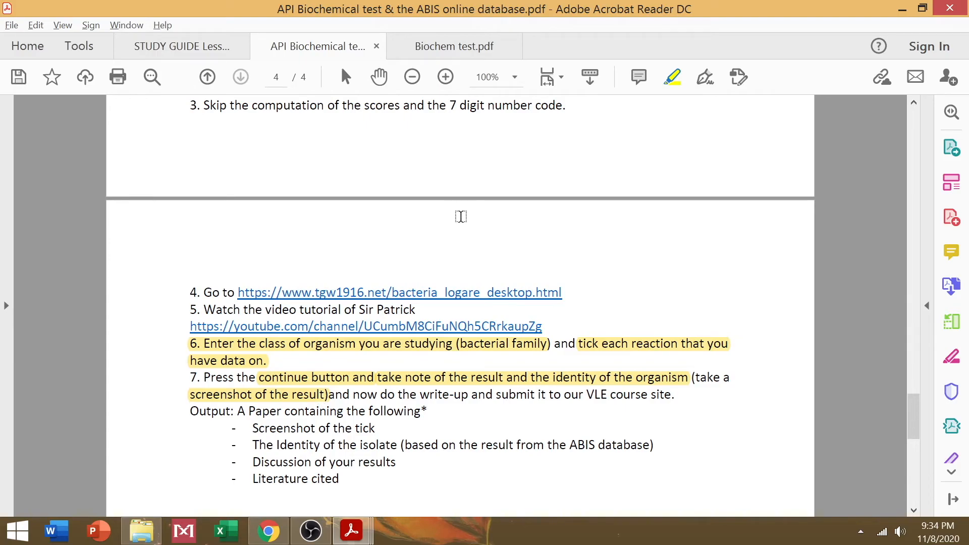
{"action": "scroll", "scroll_direction": "down", "scroll_amount": 3}
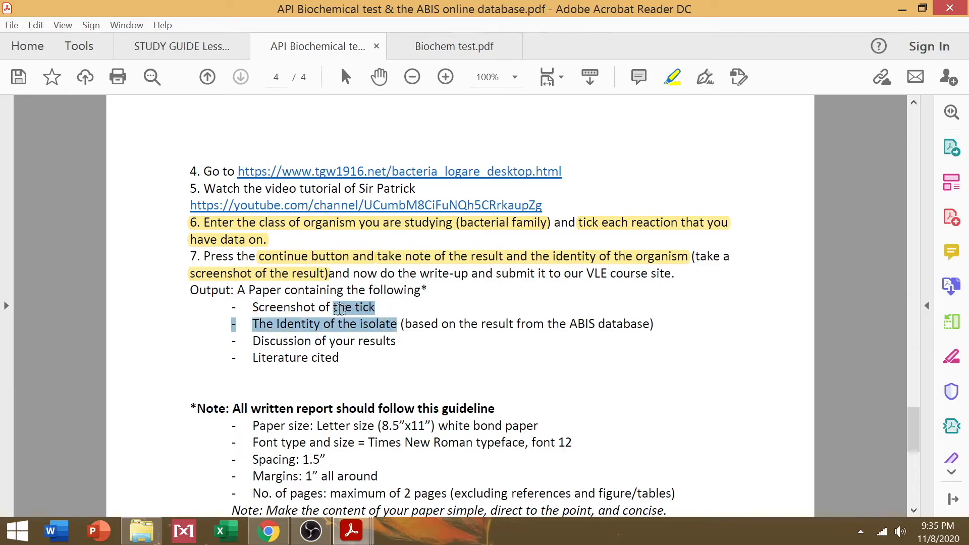
{"action": "left_click", "coordinate": [291, 307]}
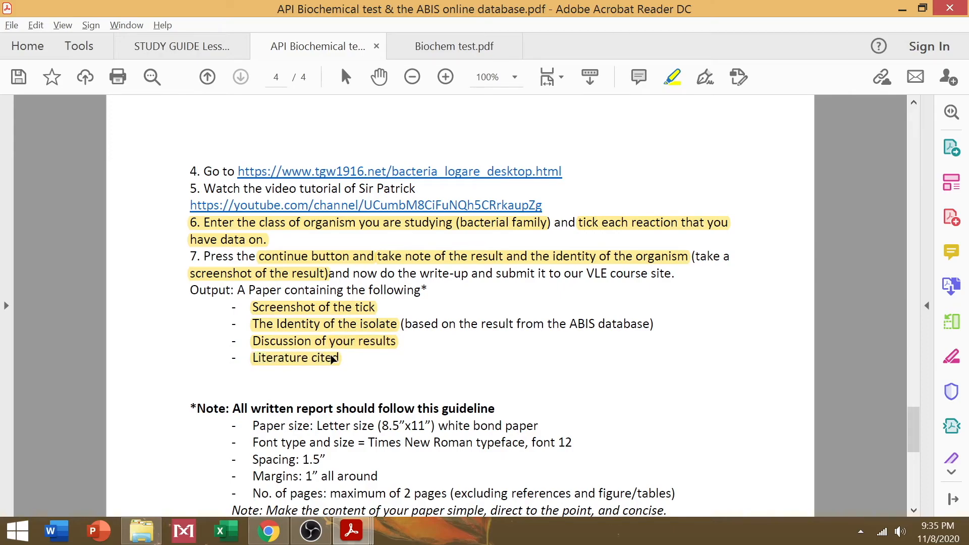
Scroll down to the report formatting guidelines and highlight them
{"action": "scroll", "scroll_direction": "down", "scroll_amount": 3}
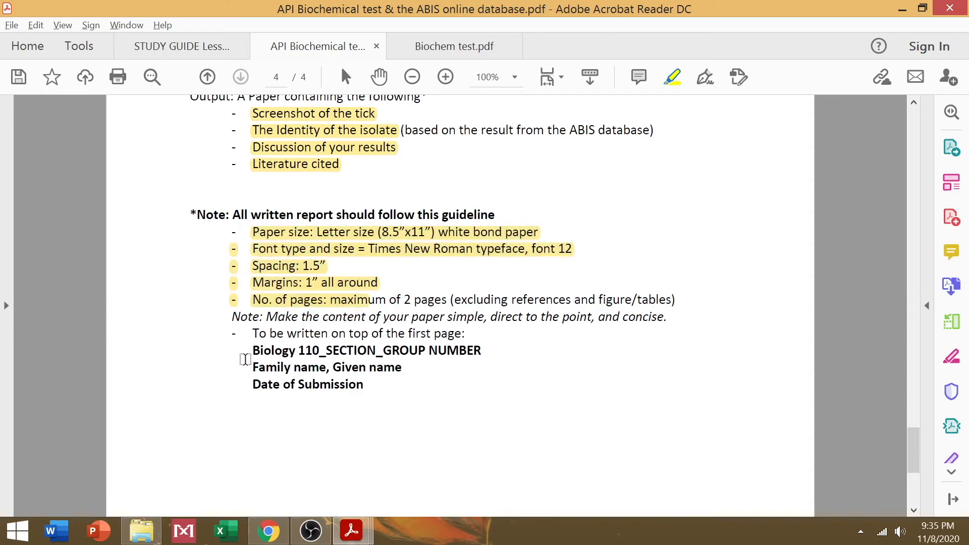
{"action": "scroll", "scroll_direction": "down", "scroll_amount": 3}
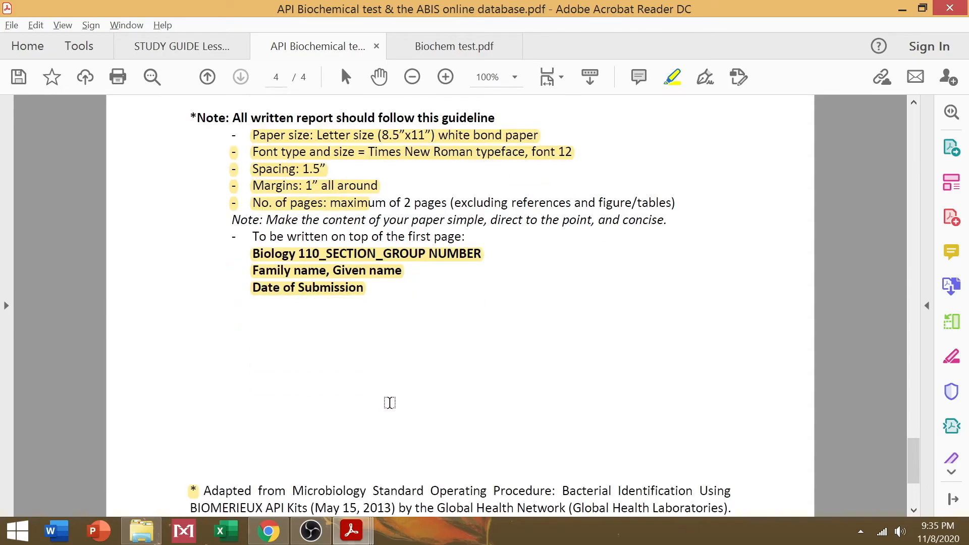